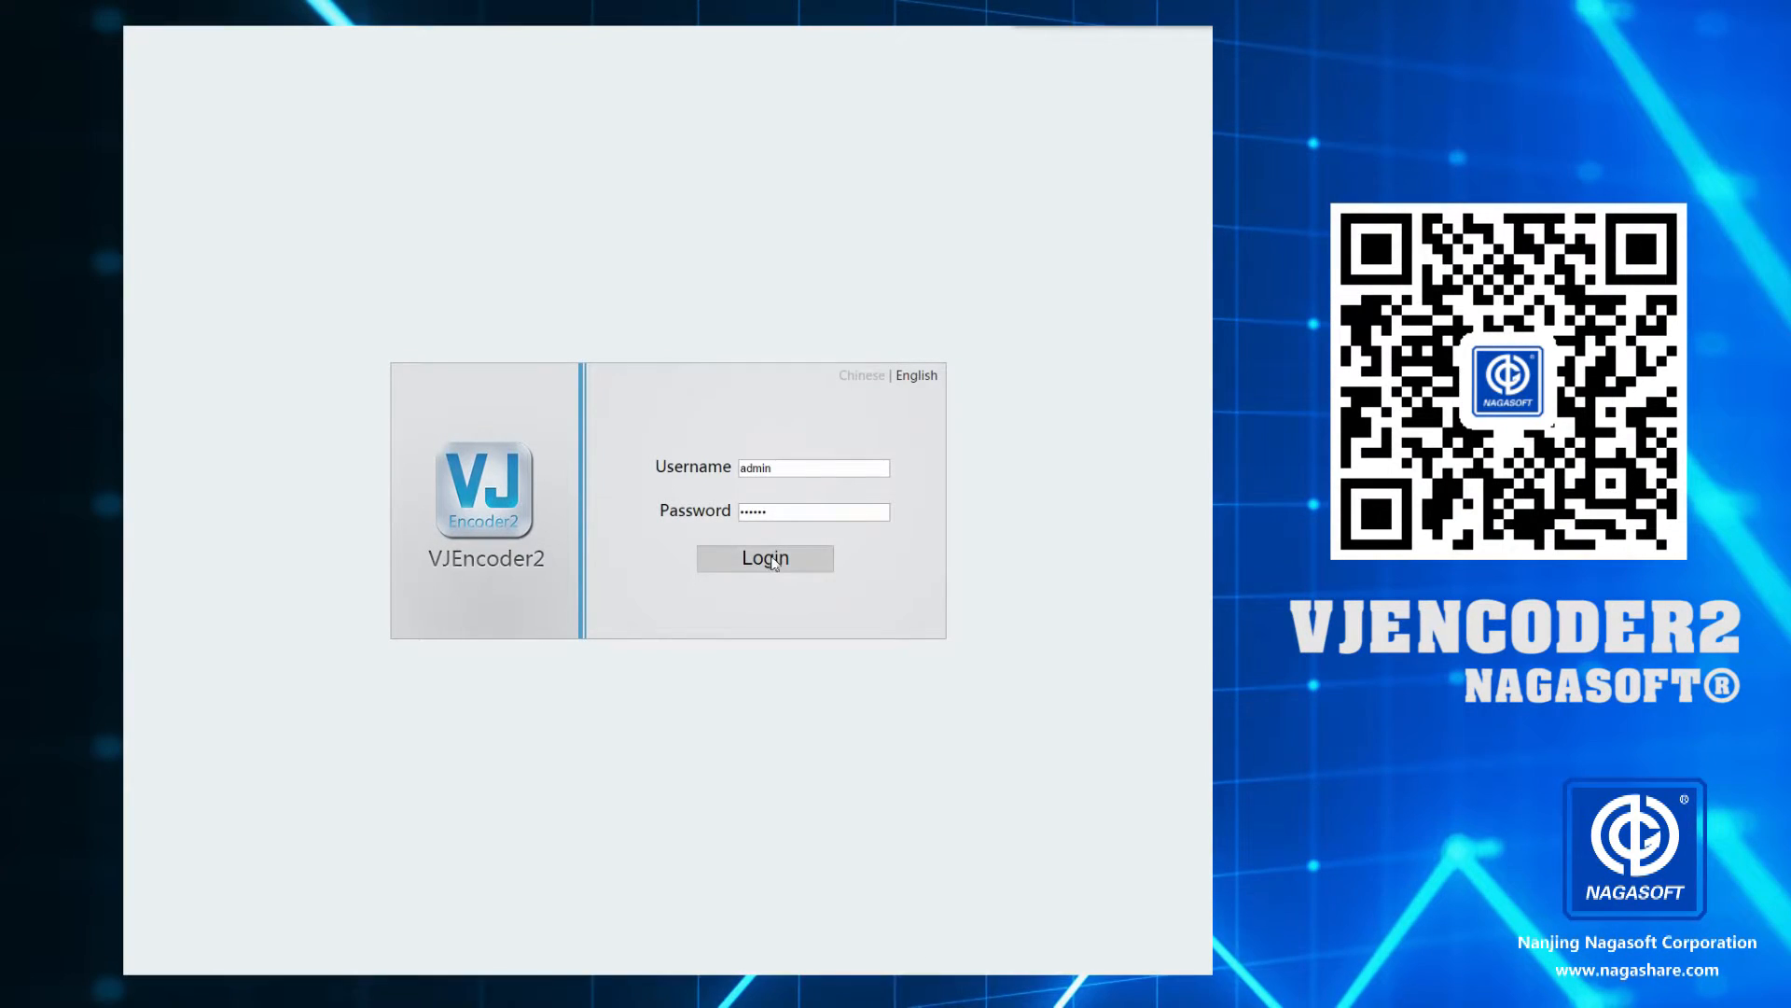
Log in to the NBM-400S encoder's web console with the entered username and password
{"action": "left_click", "coordinate": [764, 557]}
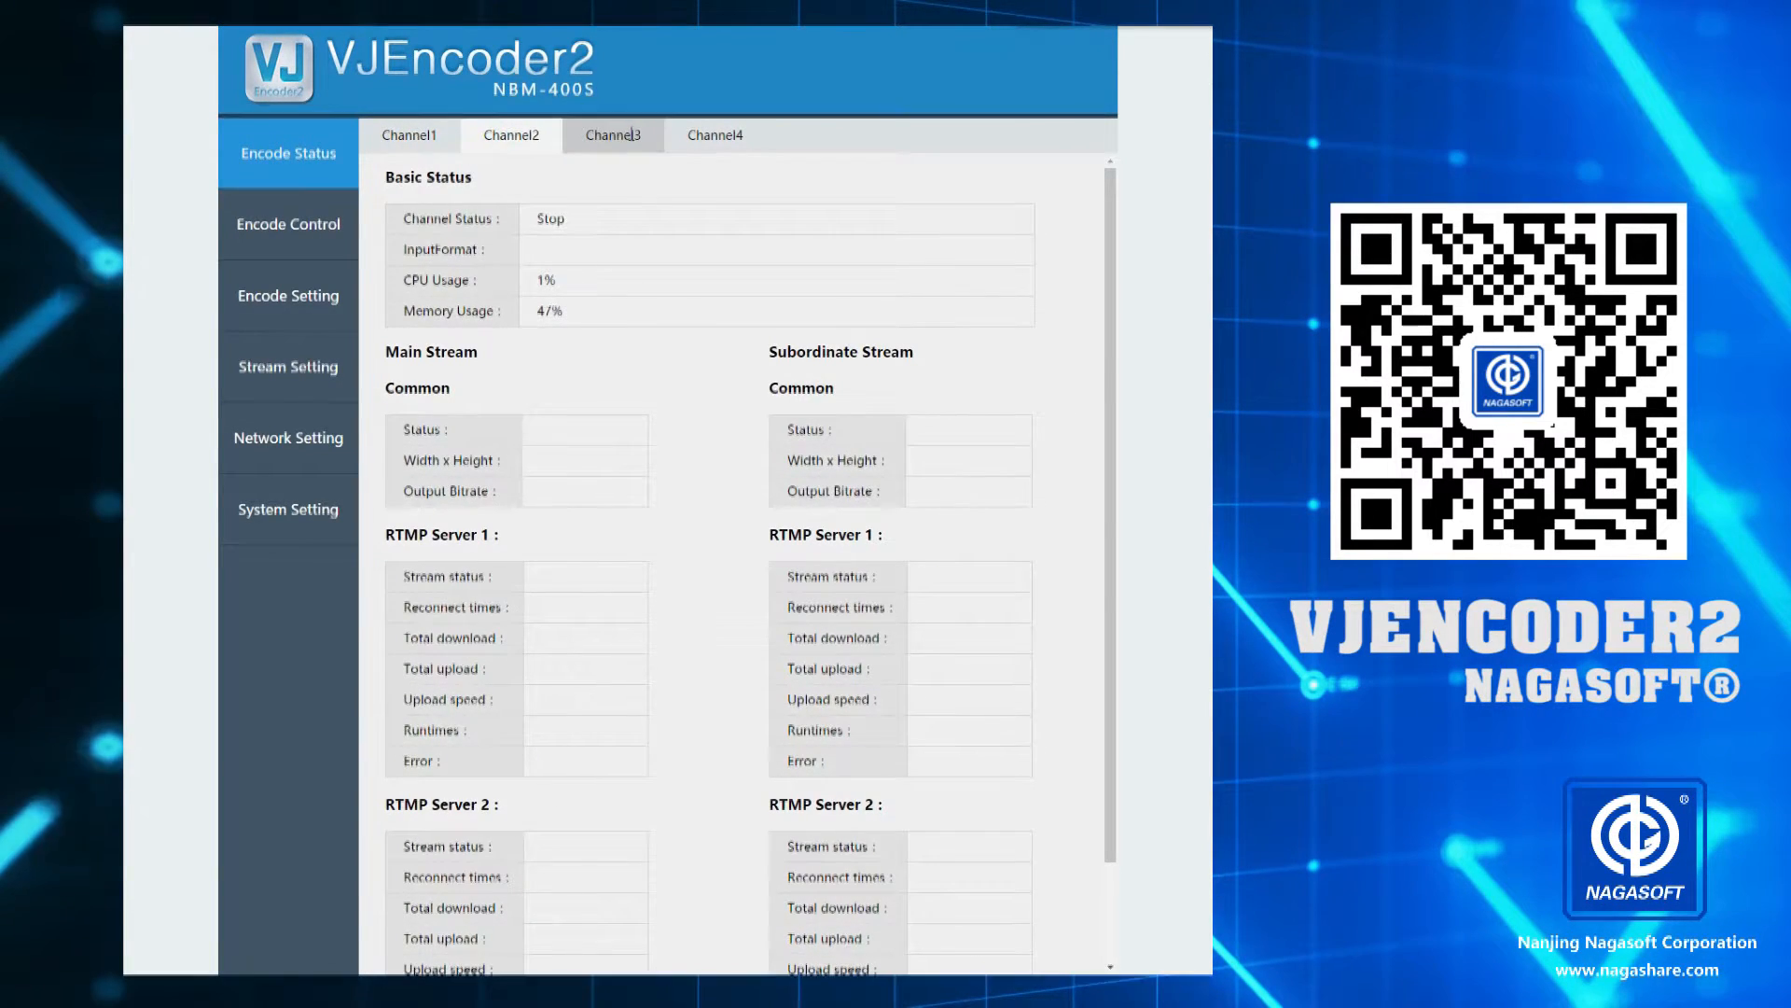
Check Channel4's encode status, then view the per-channel start, stop and restart controls
{"action": "left_click", "coordinate": [716, 135]}
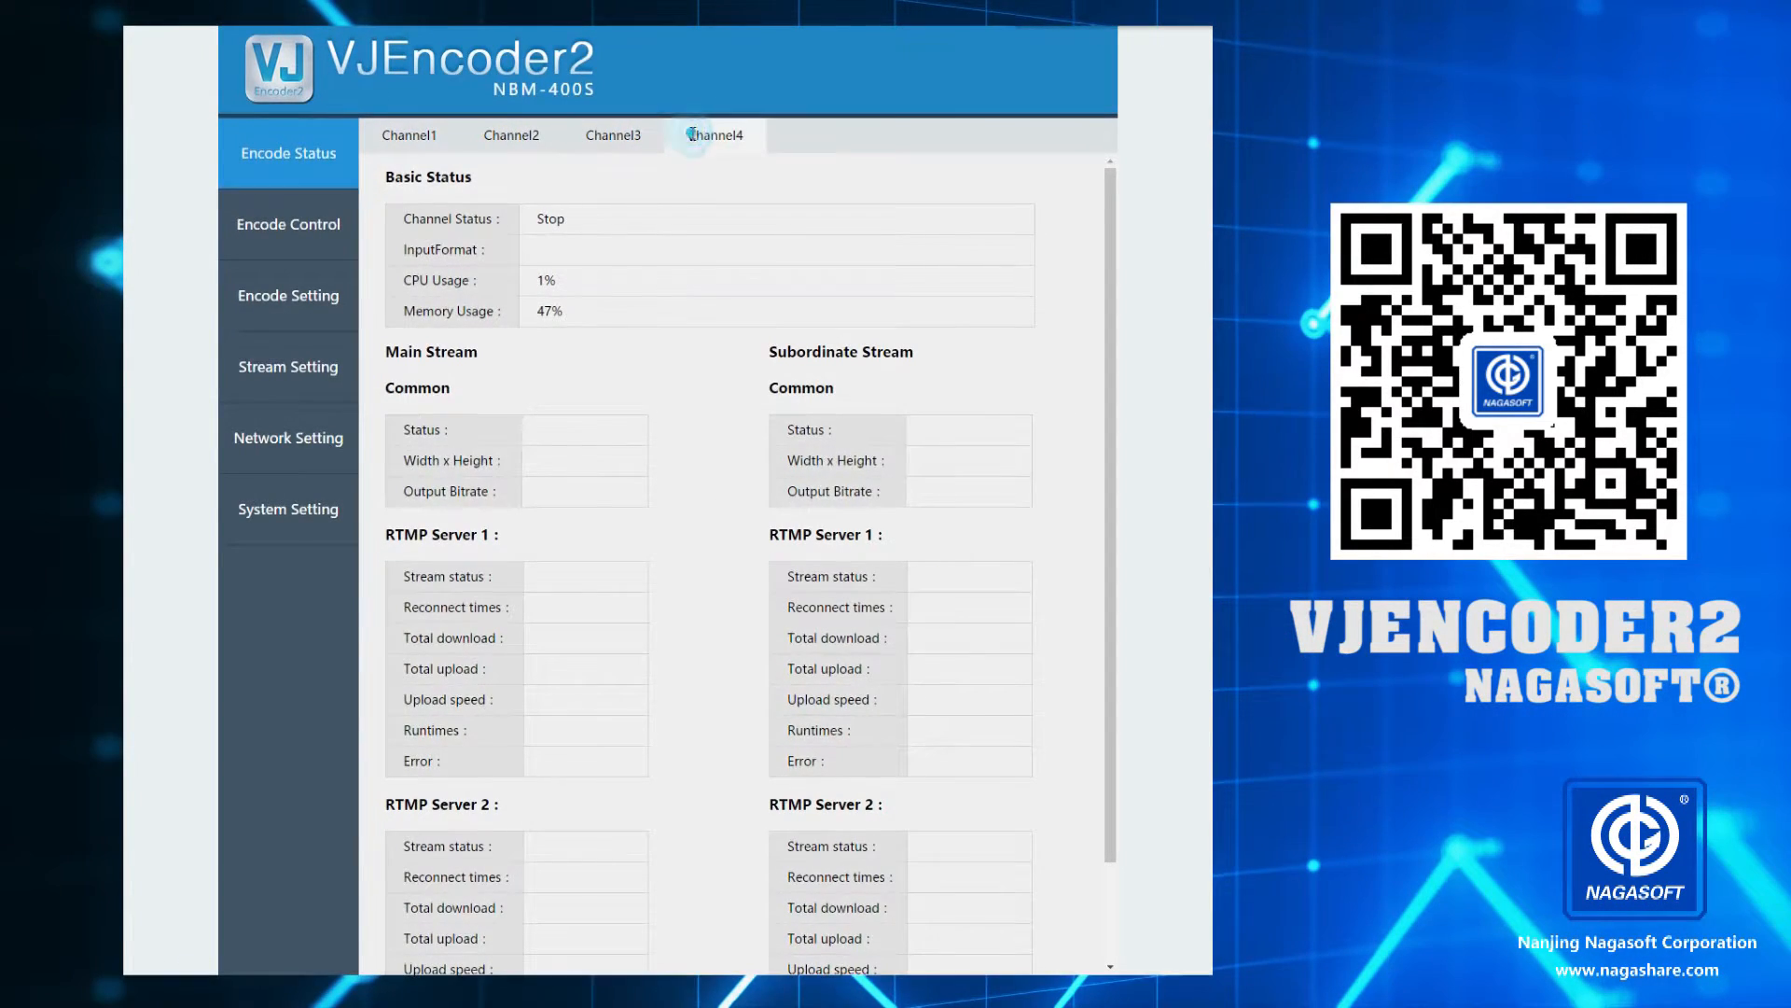
{"action": "scroll", "scroll_direction": "down", "scroll_amount": 3}
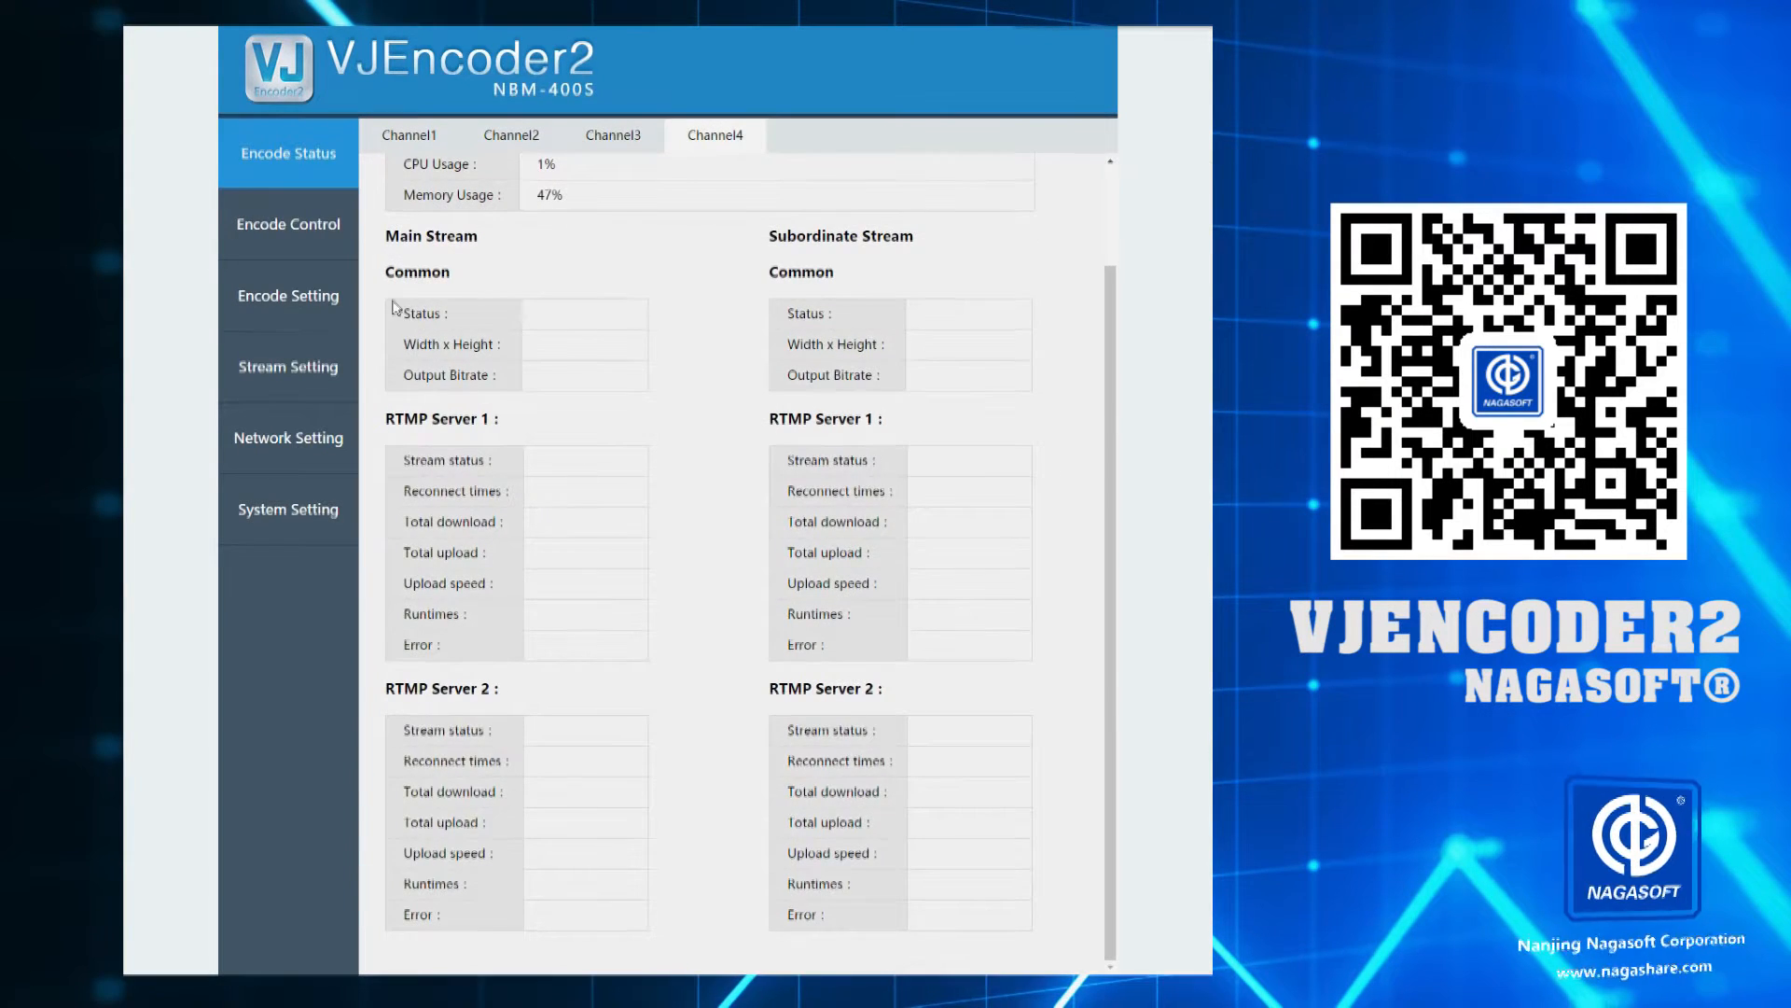
{"action": "left_click", "coordinate": [288, 224]}
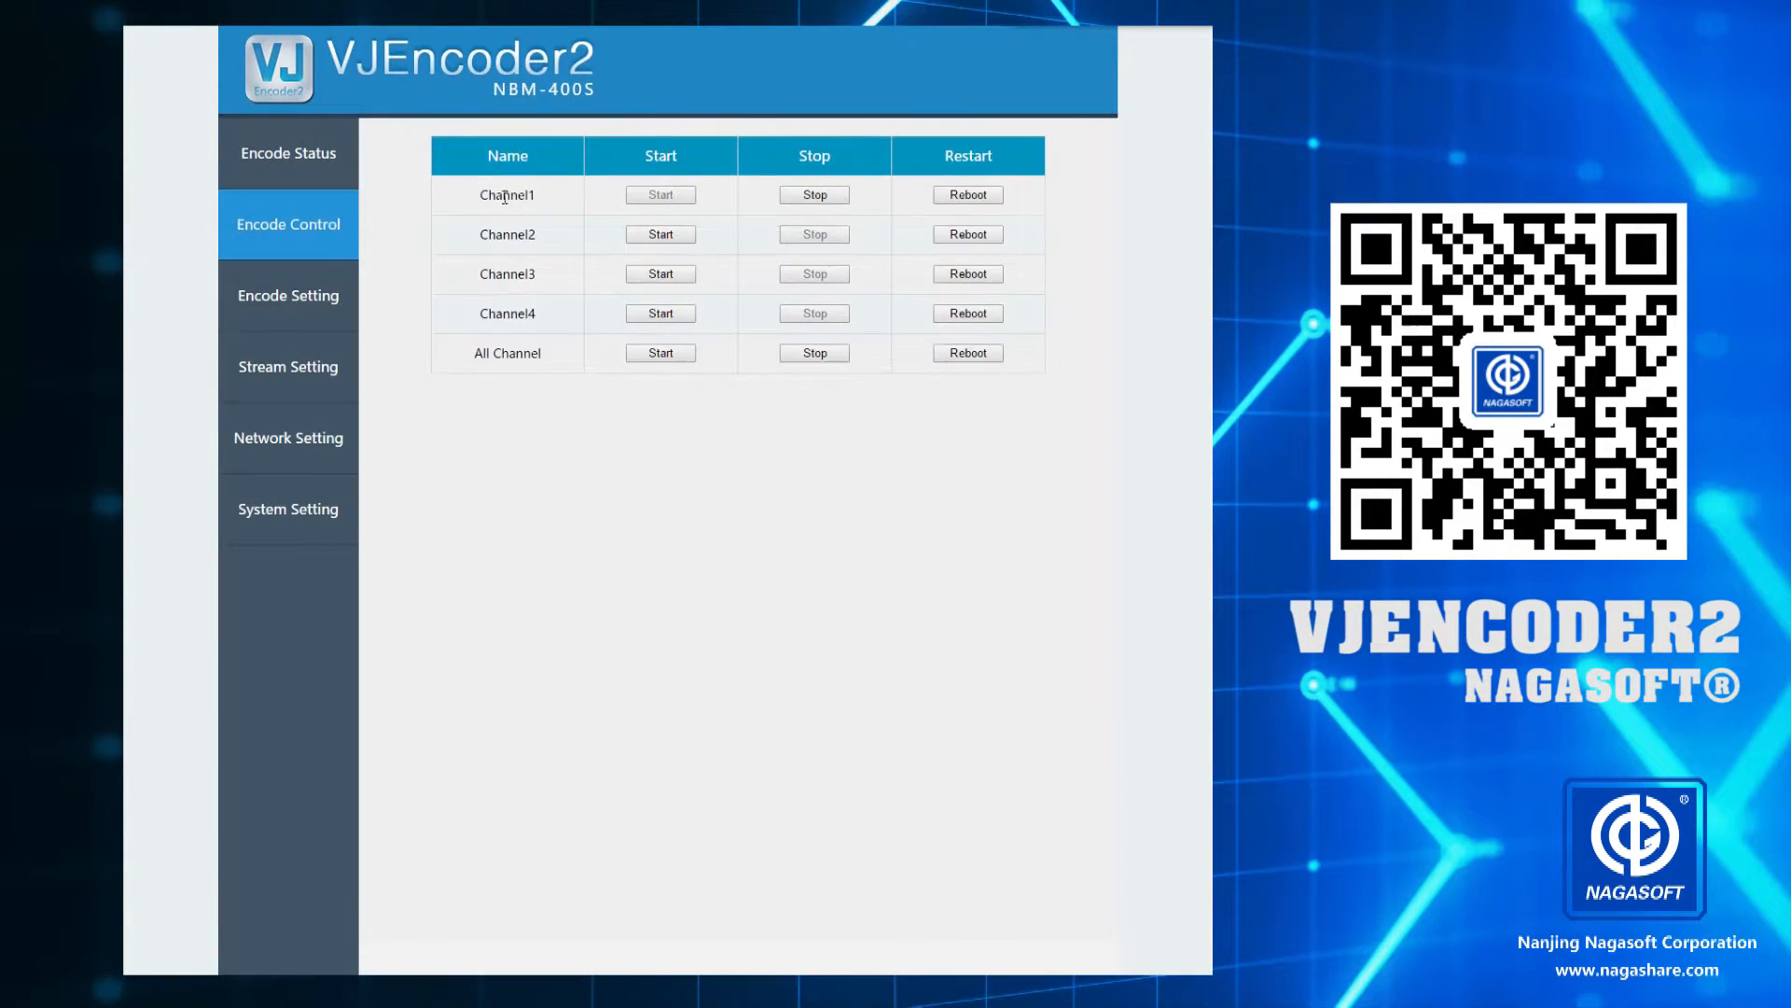
{"action": "mouse_move", "coordinate": [514, 353]}
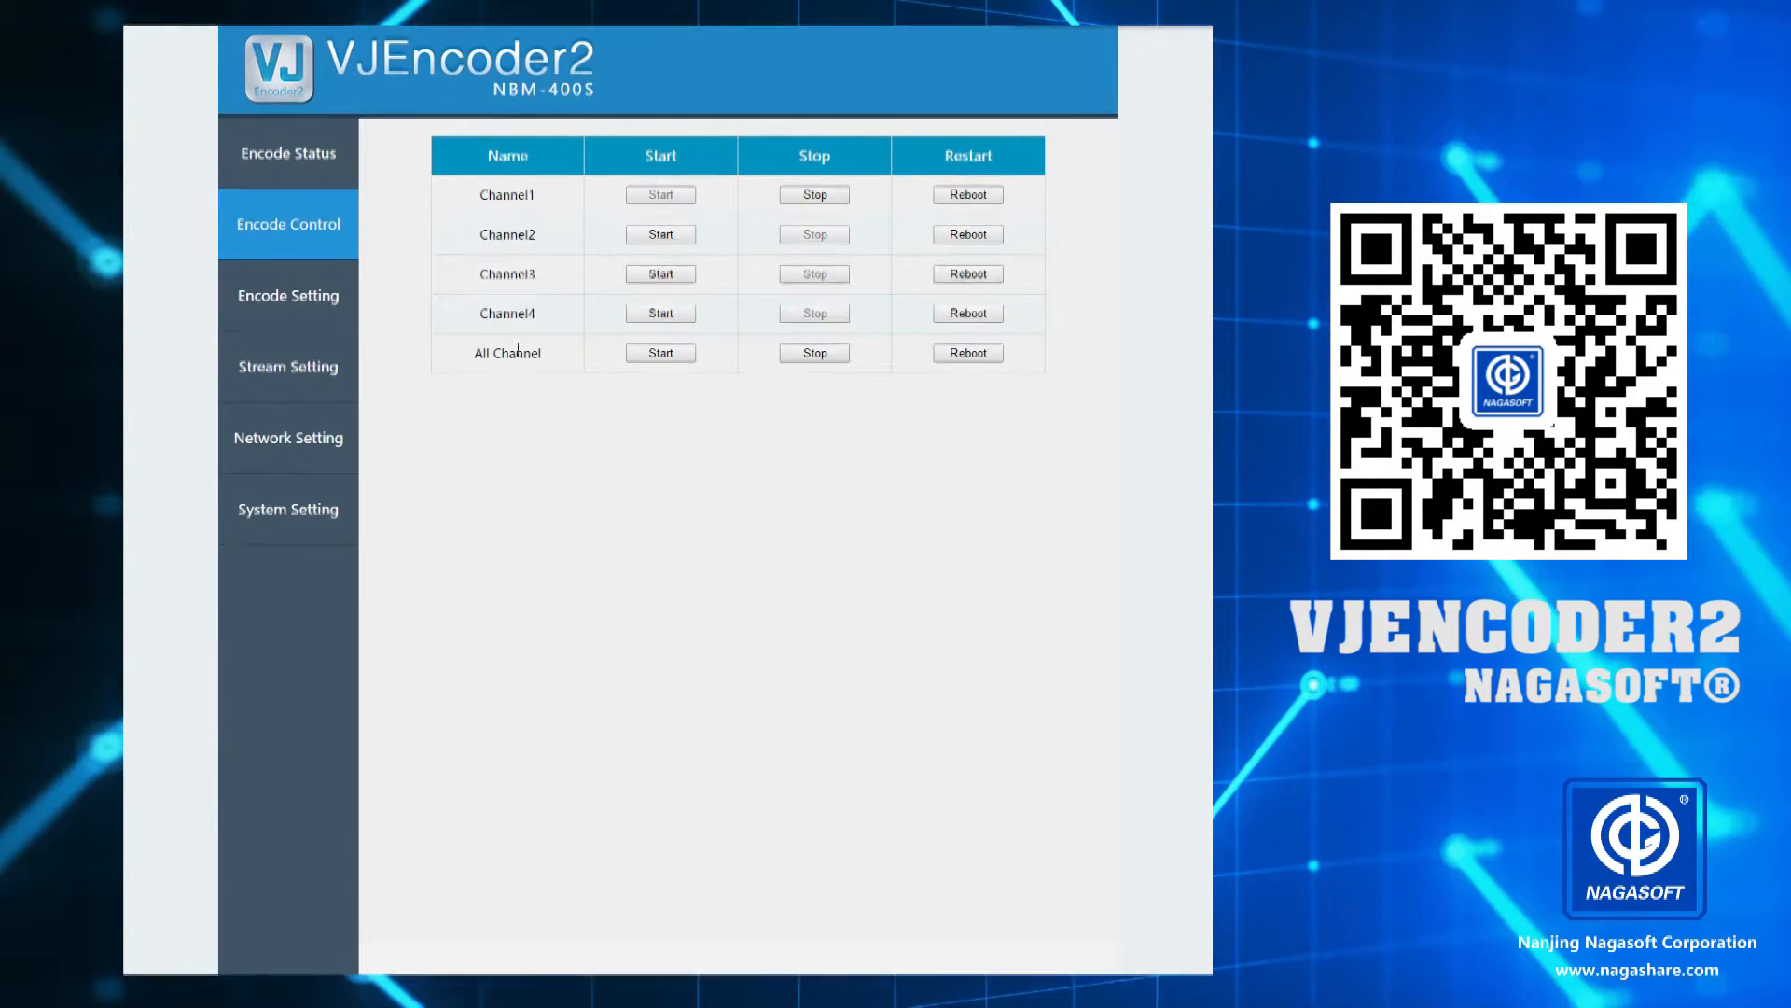
Browse the channel encoding parameters, then view Channel1's RTMP stream settings
{"action": "left_click", "coordinate": [287, 295]}
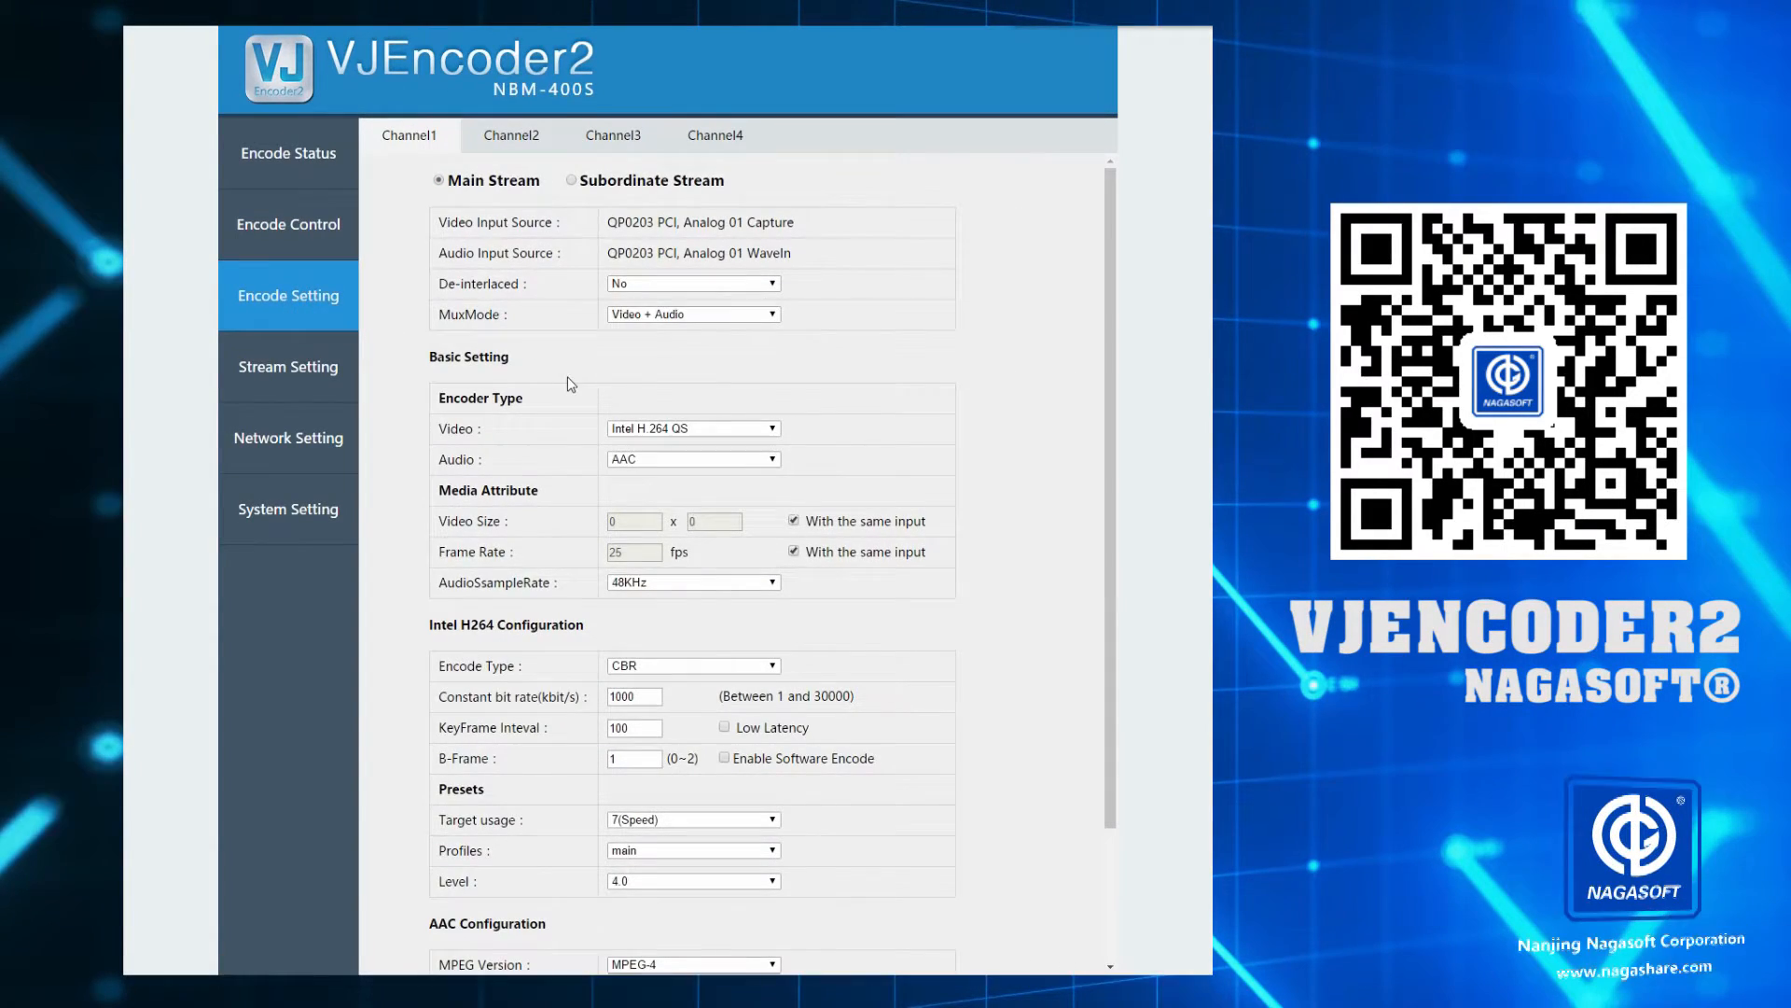
{"action": "scroll", "scroll_direction": "down", "scroll_amount": 3}
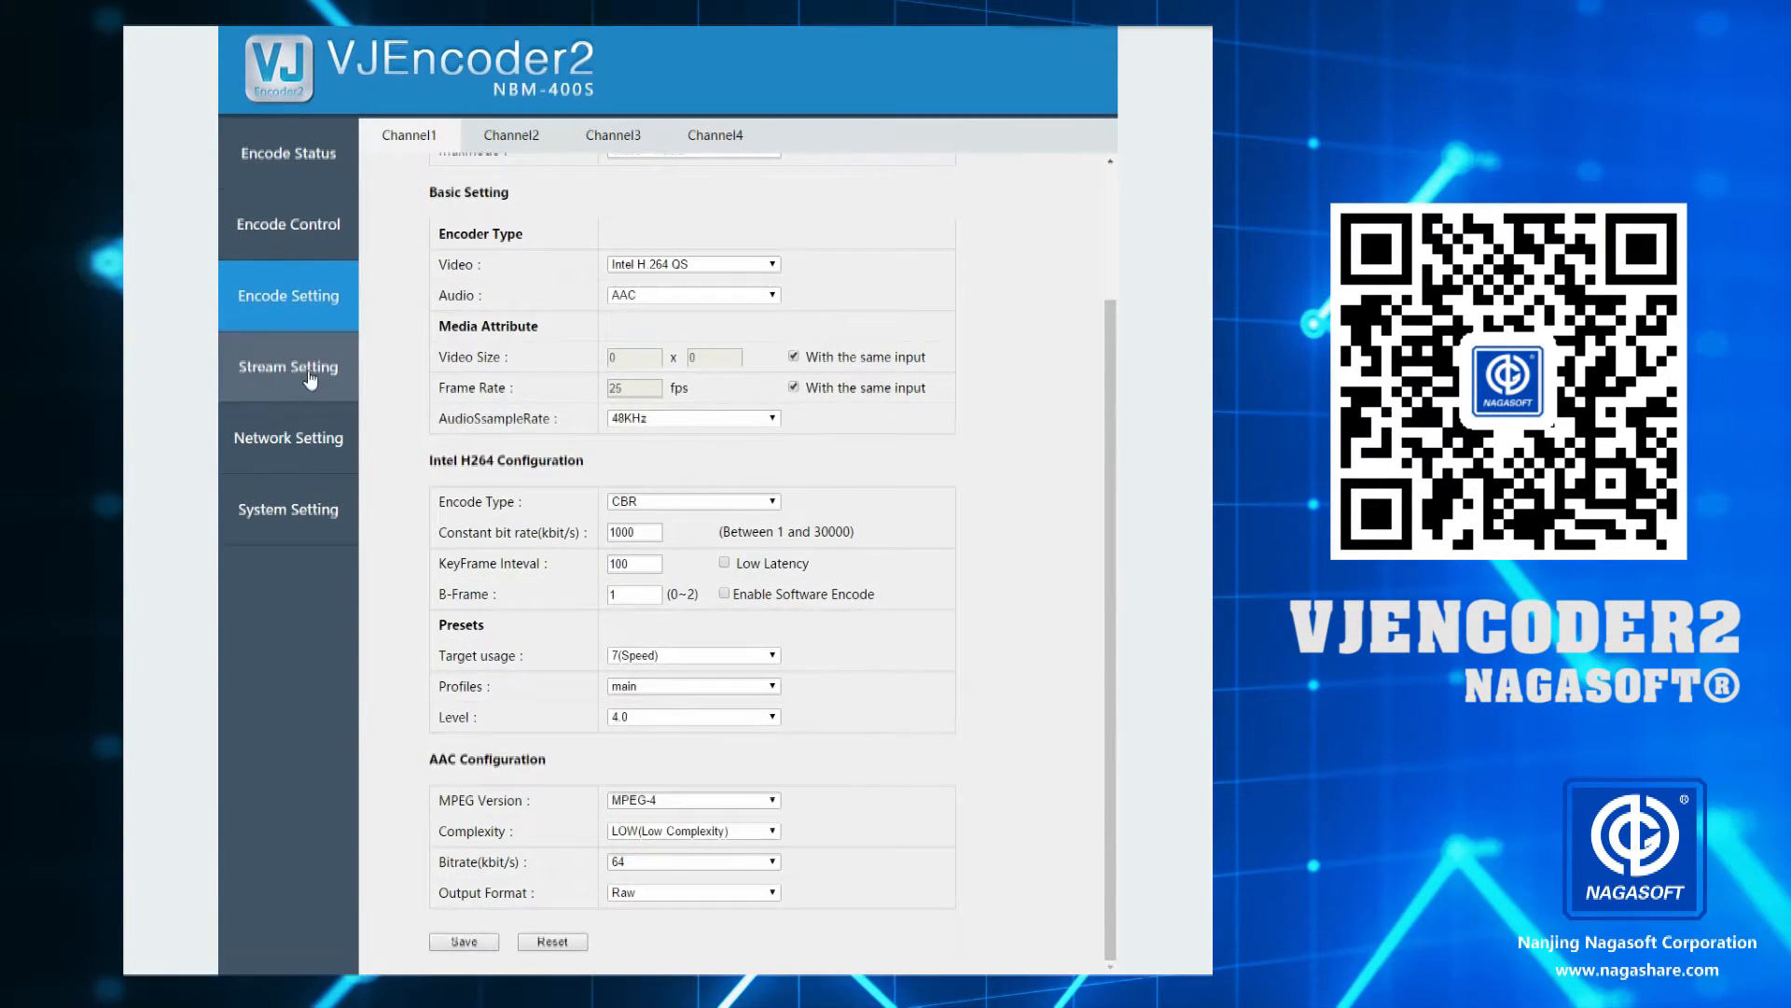
{"action": "left_click", "coordinate": [288, 367]}
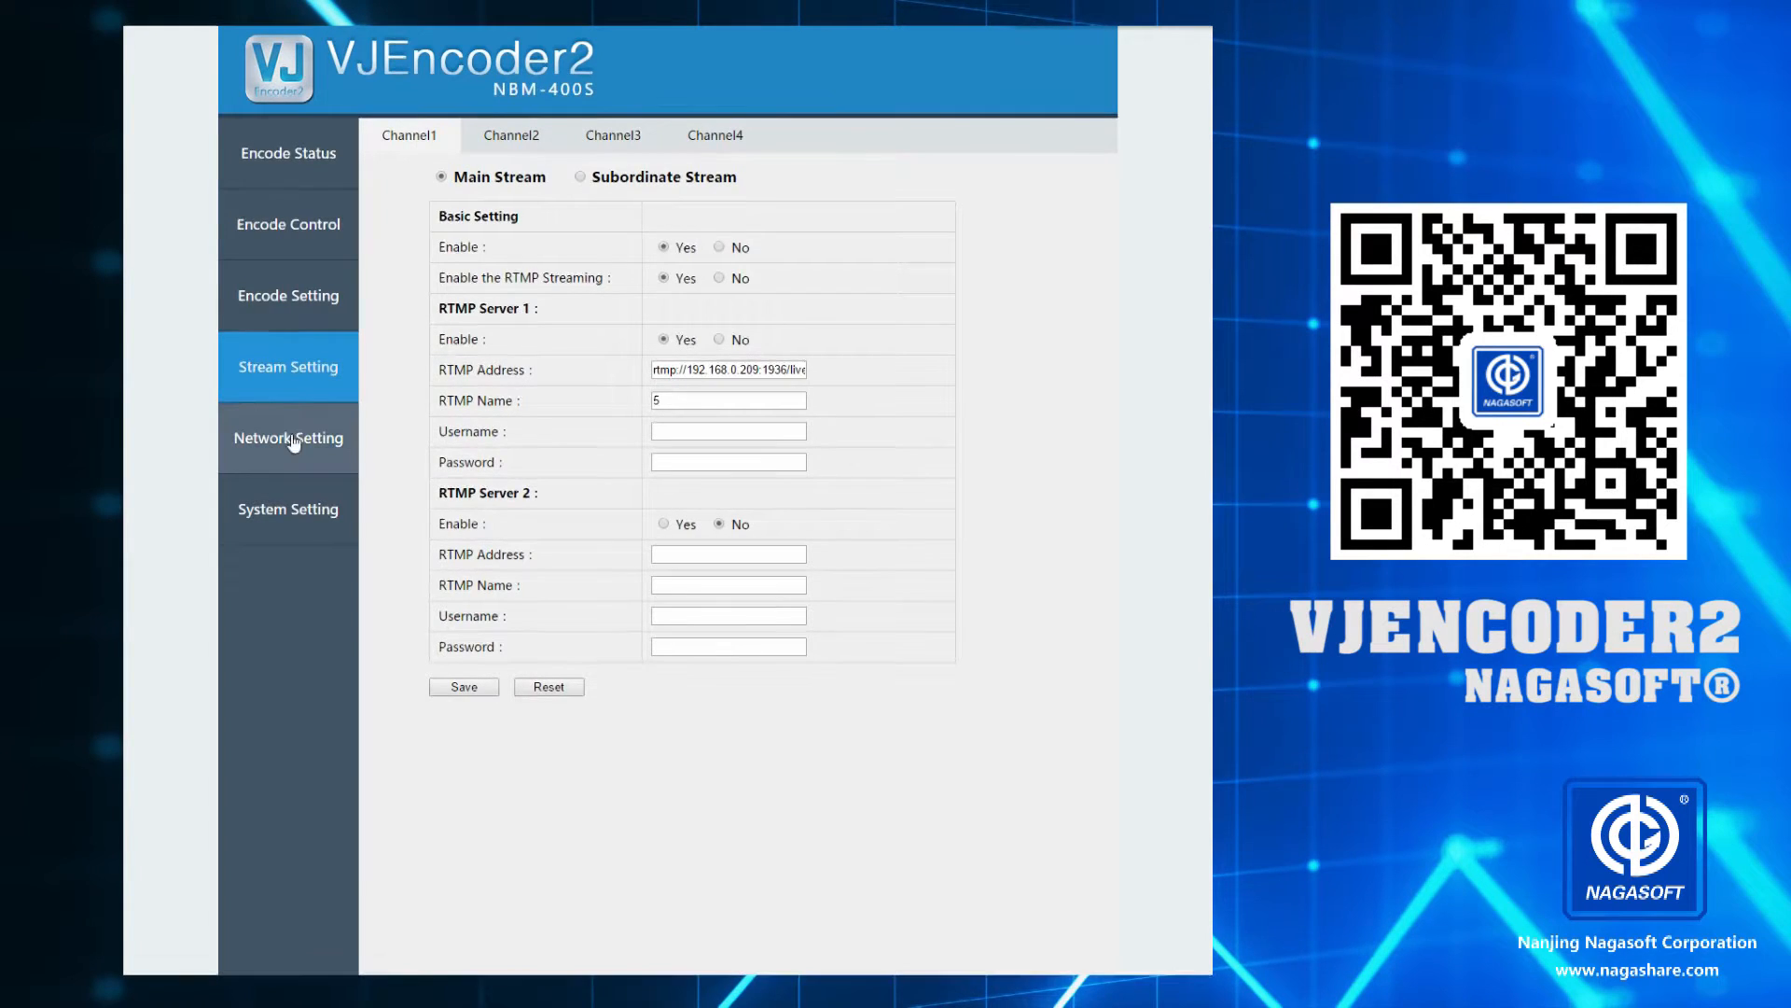
View the IP and DNS network settings, then the password change and reboot system page
{"action": "left_click", "coordinate": [288, 438]}
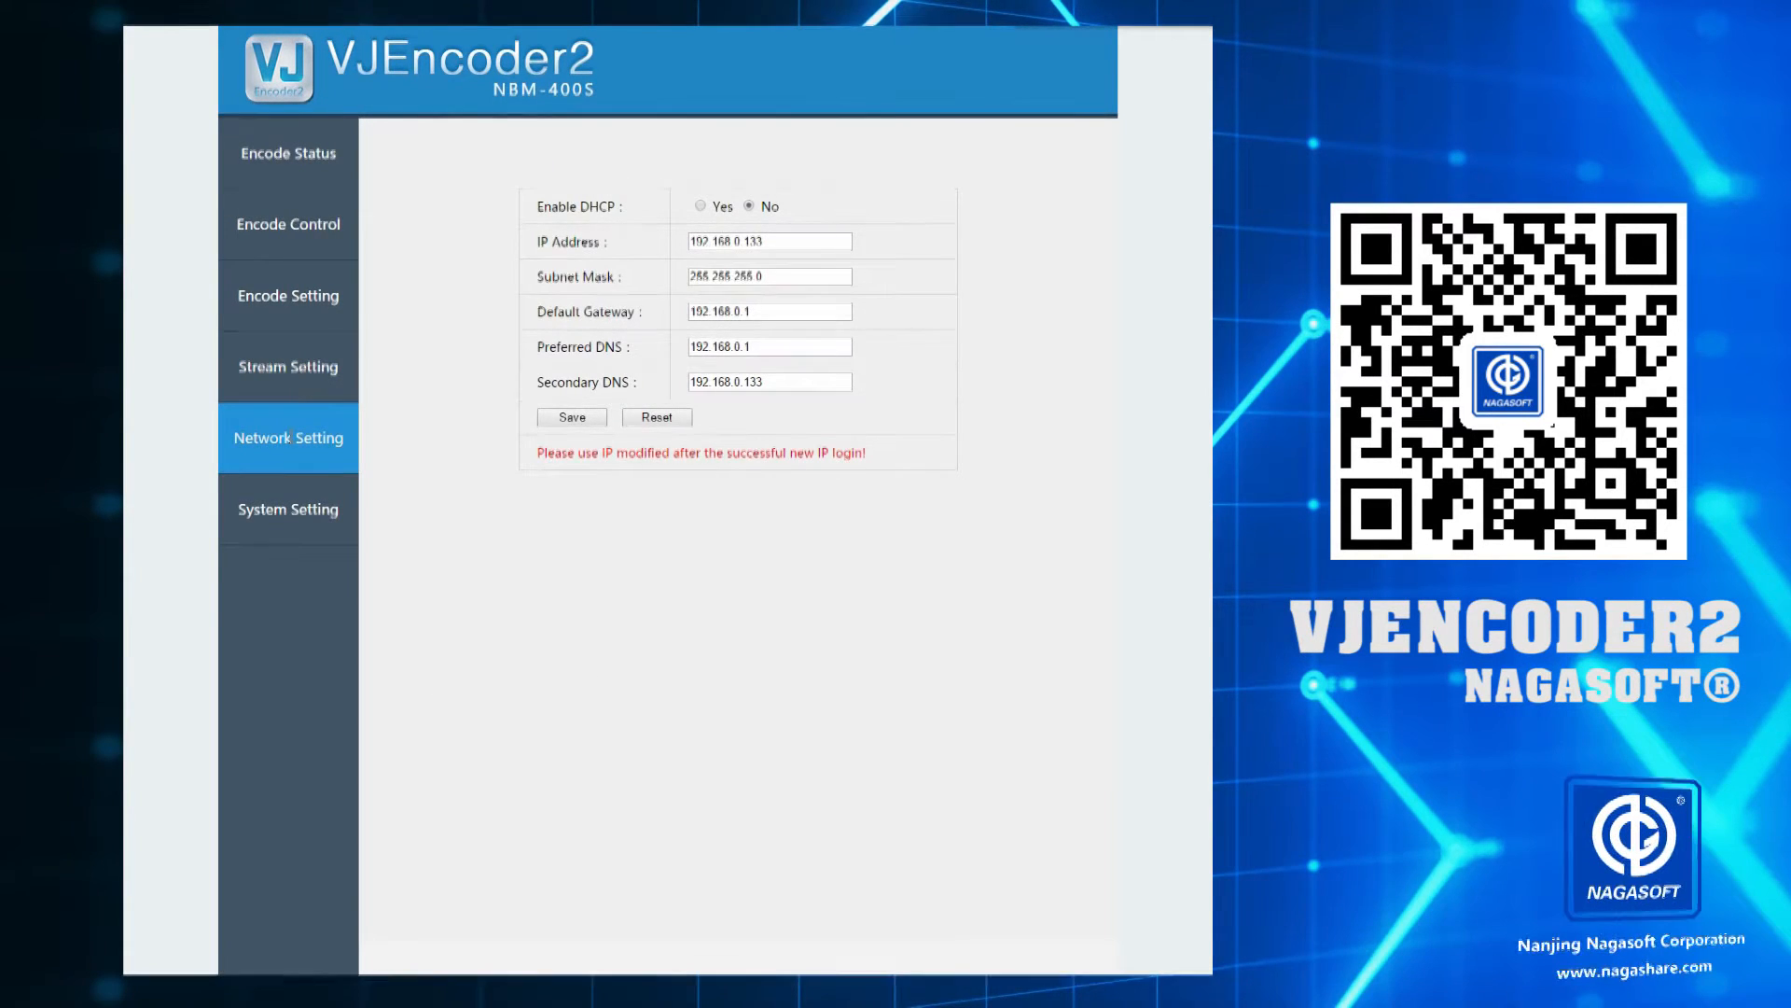
{"action": "left_click", "coordinate": [288, 508]}
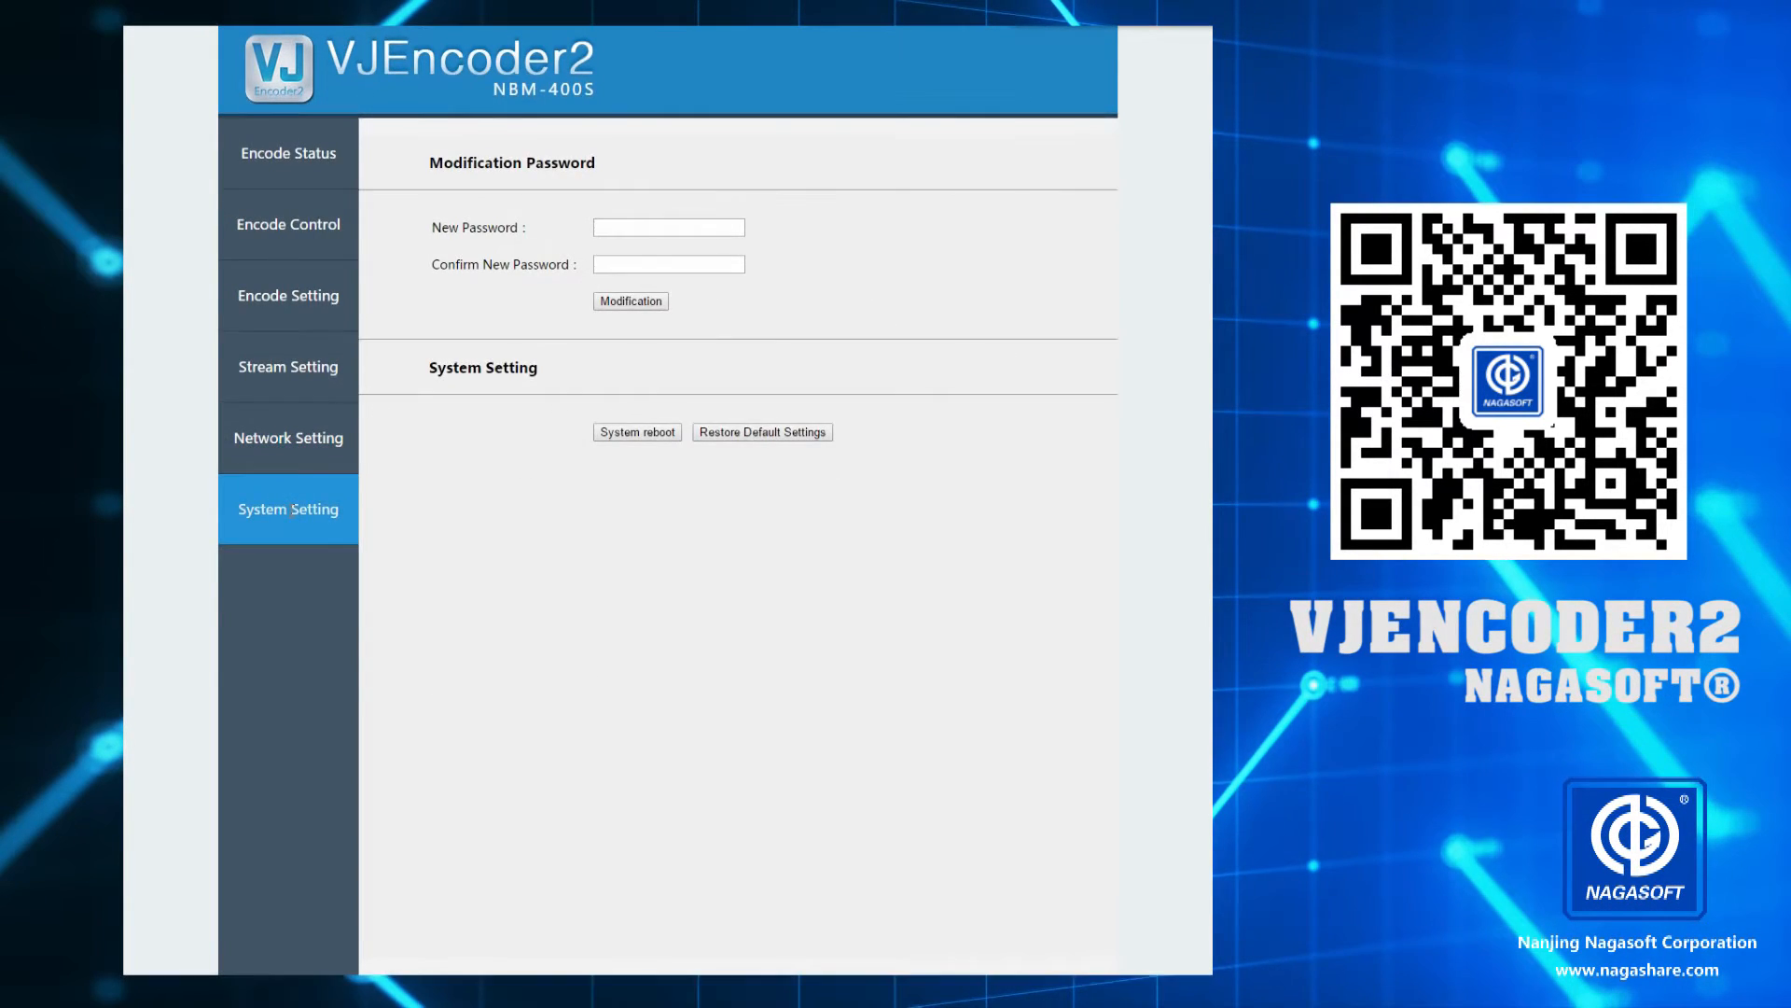